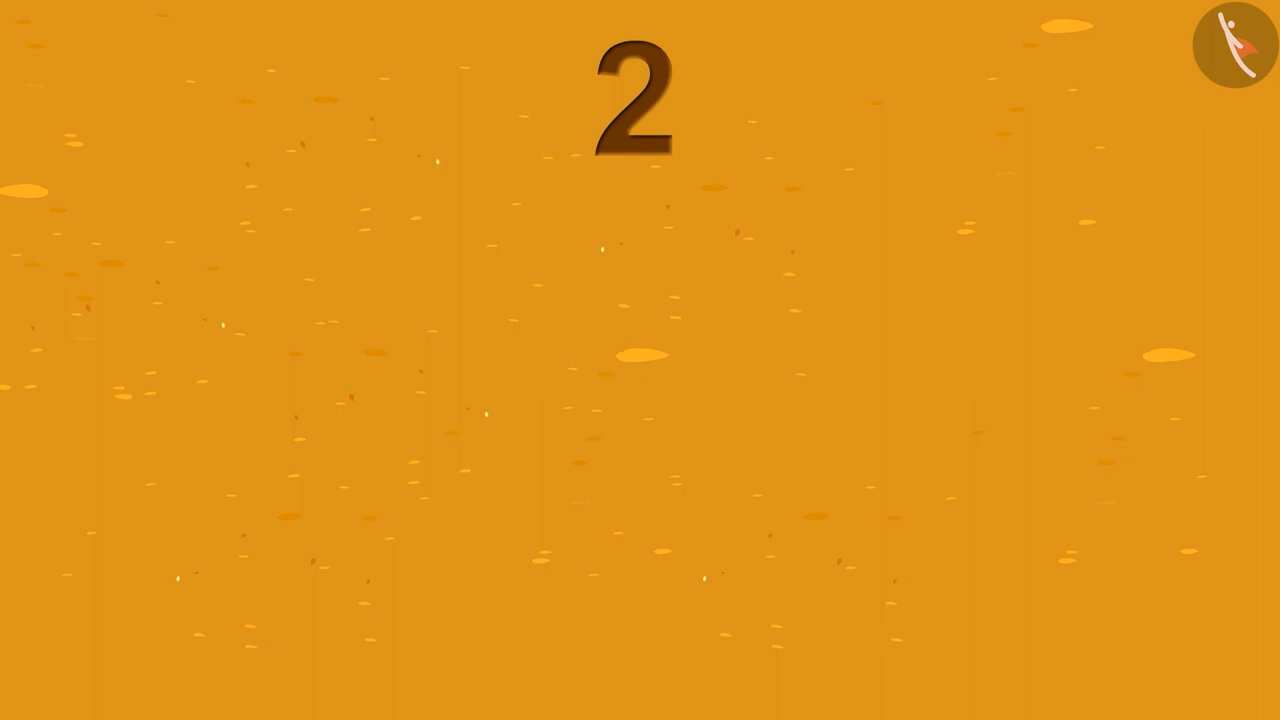
{"action": "left_click_drag", "start_coordinate": [688, 215], "coordinate": [878, 352]}
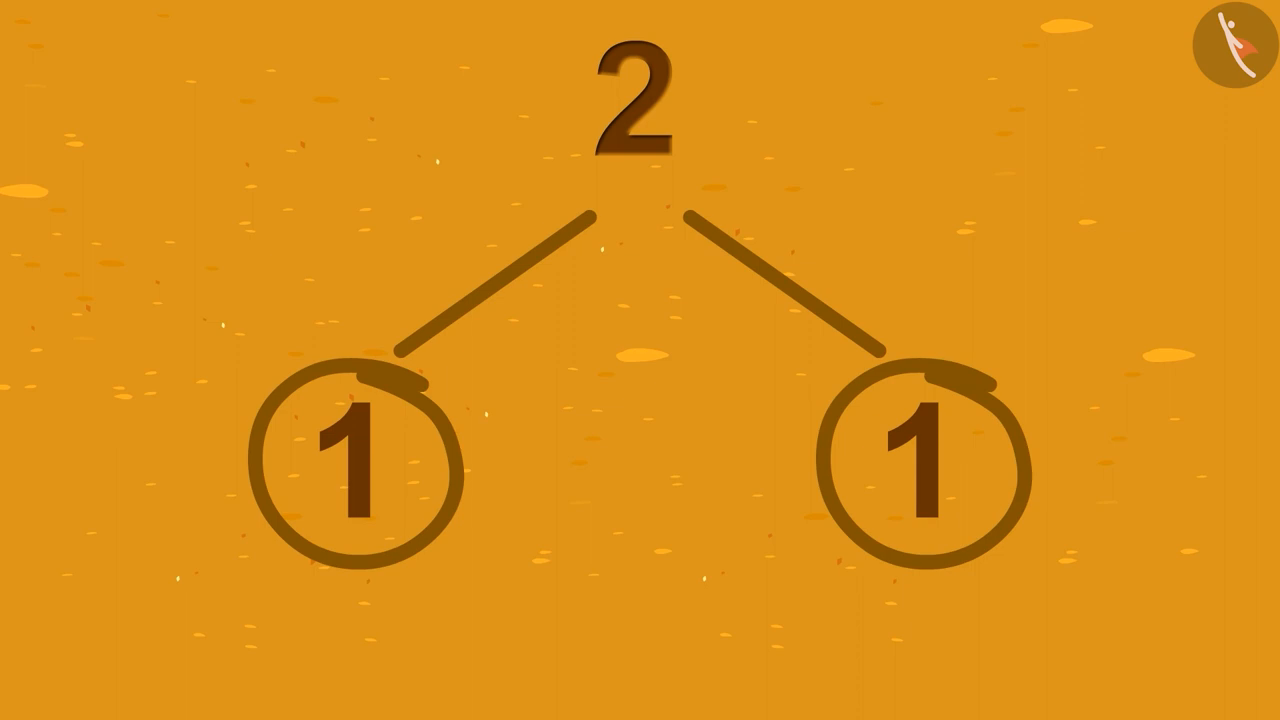
{"action": "left_click", "coordinate": [350, 465]}
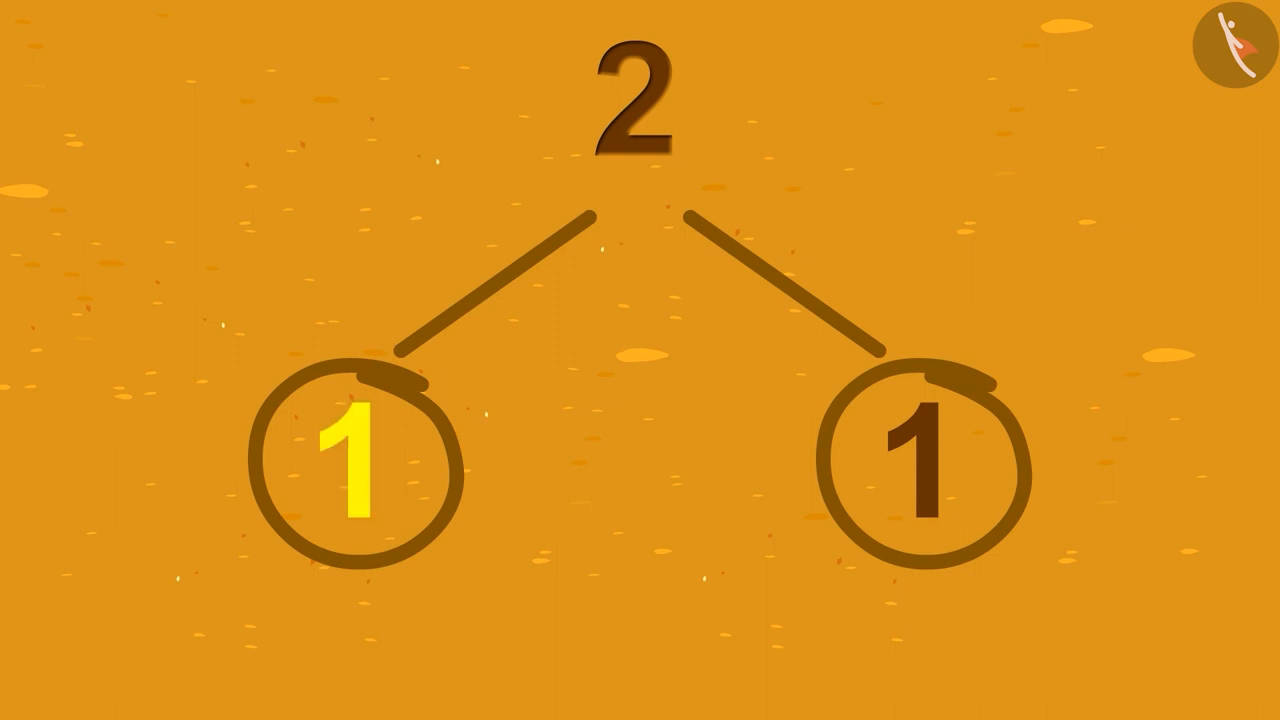